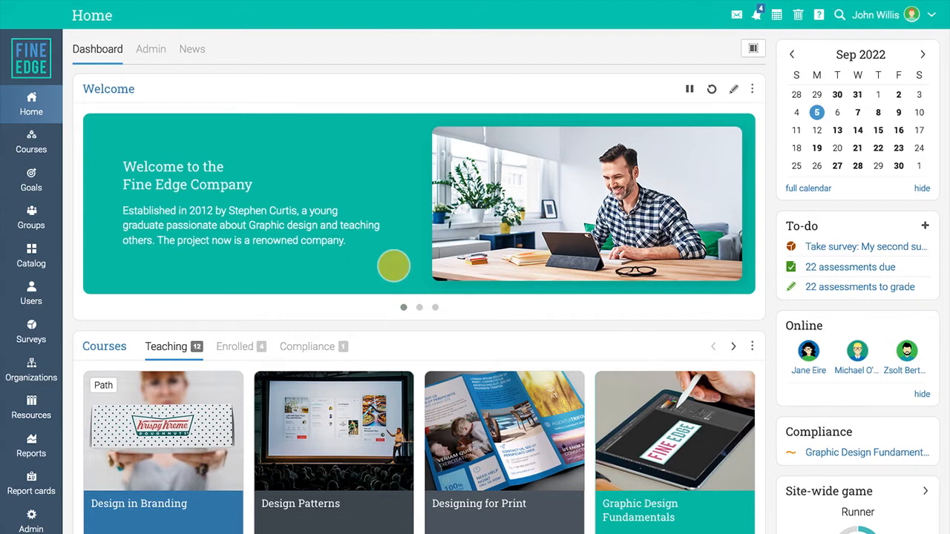
Step: Open the Help center dialog on its Overview tab from the top-bar help icon
{"action": "left_click", "coordinate": [819, 14]}
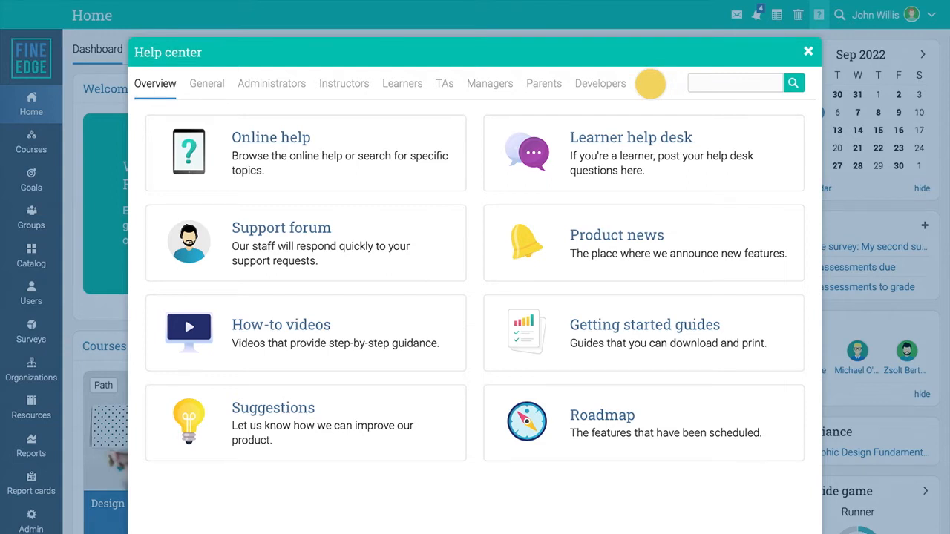
{"action": "mouse_move", "coordinate": [472, 236]}
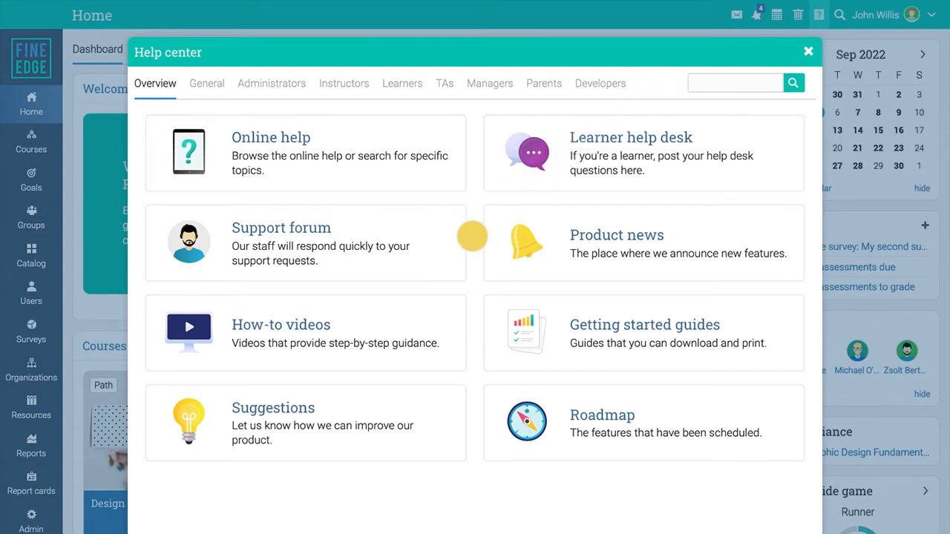
{"action": "mouse_move", "coordinate": [473, 331]}
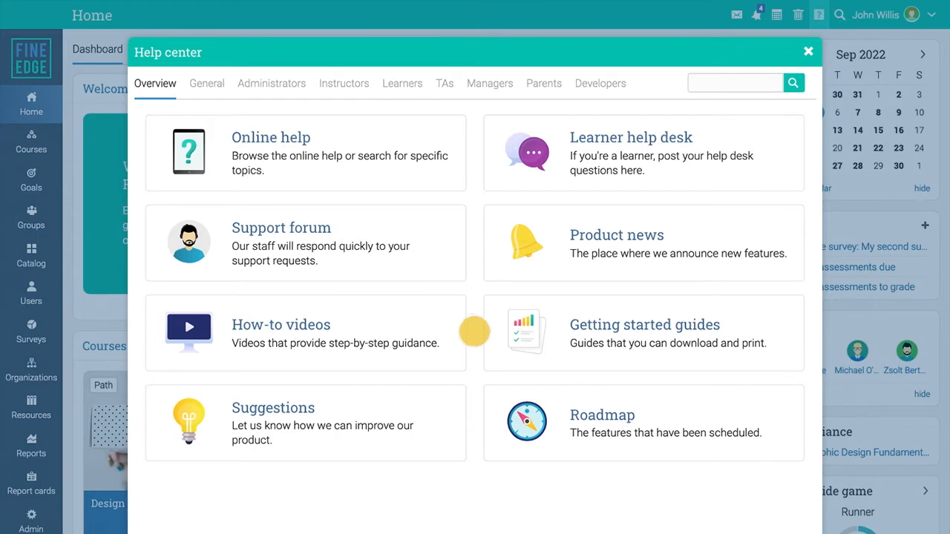
{"action": "mouse_move", "coordinate": [497, 332]}
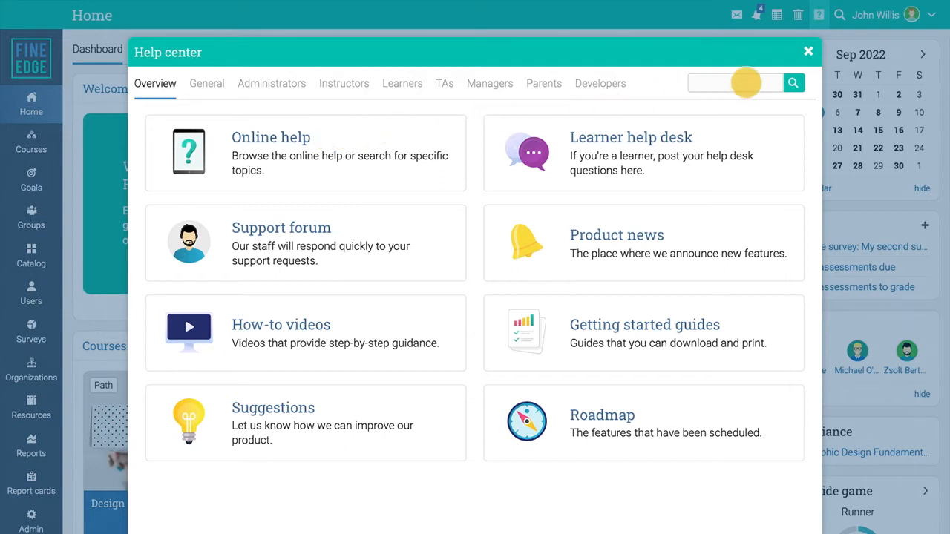
{"action": "type", "text": "game"}
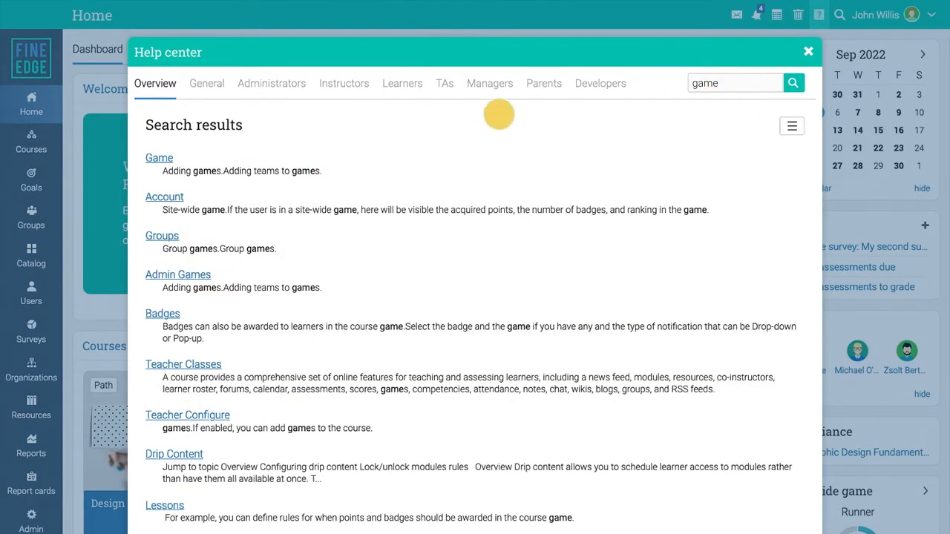
{"action": "left_click", "coordinate": [159, 158]}
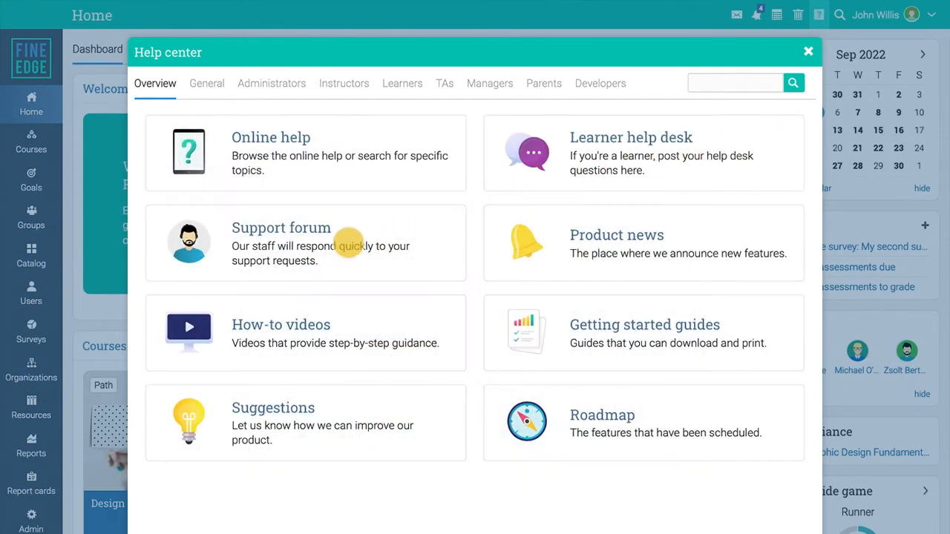
Step: Browse the Support forum and Learner help desk, ending on the Getting started guides page
{"action": "left_click", "coordinate": [281, 228]}
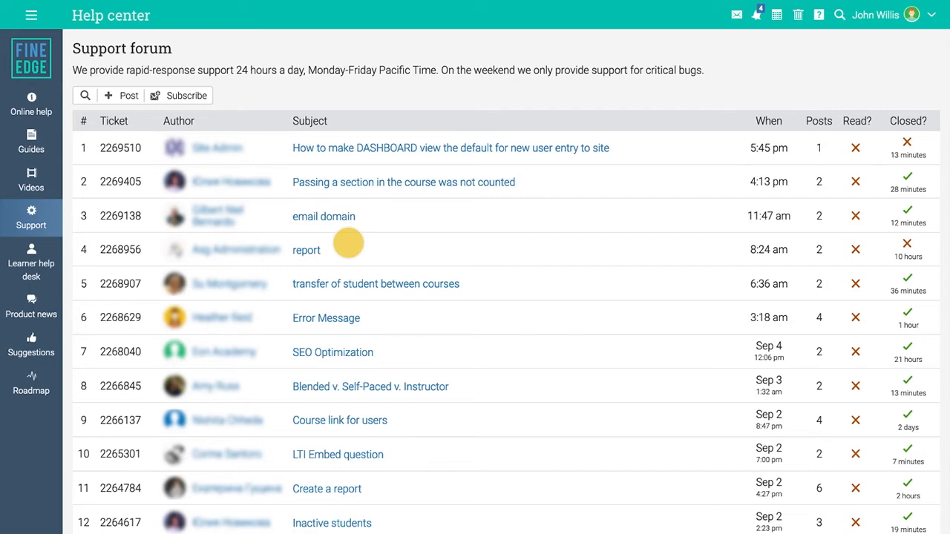
{"action": "left_click", "coordinate": [31, 263]}
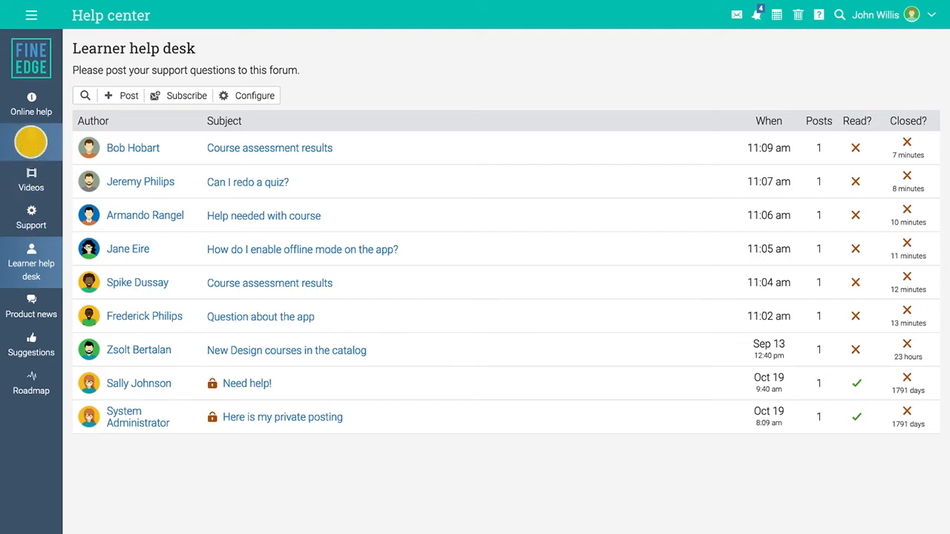
{"action": "left_click", "coordinate": [31, 141]}
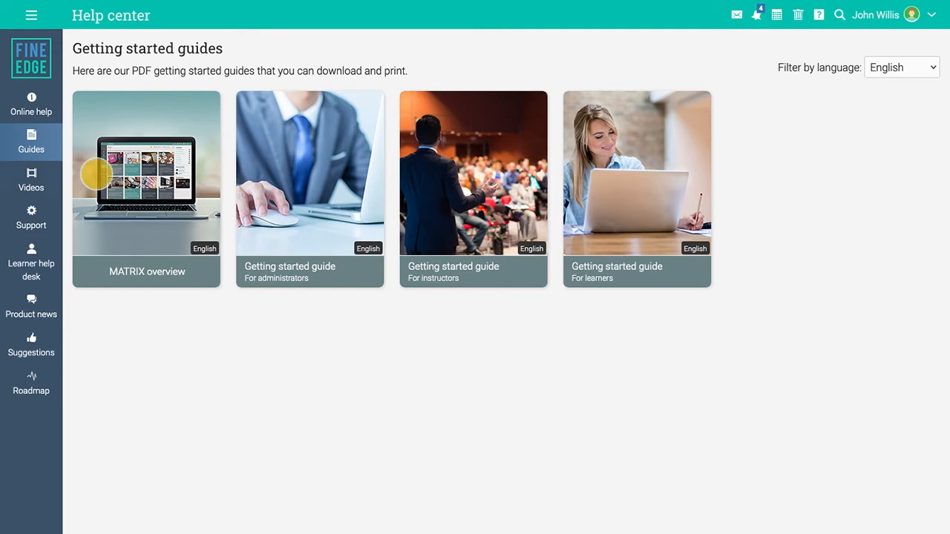
Step: Show the Videos page with its grid of how-to videos in several languages
{"action": "left_click", "coordinate": [31, 179]}
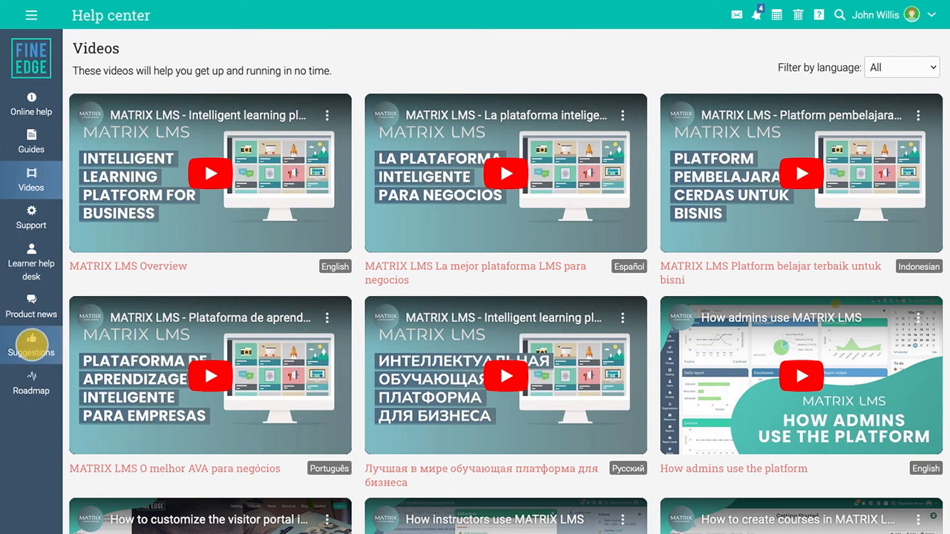
Step: View the Product news announcements, then reopen the Help center overview dialog over them
{"action": "left_click", "coordinate": [31, 305]}
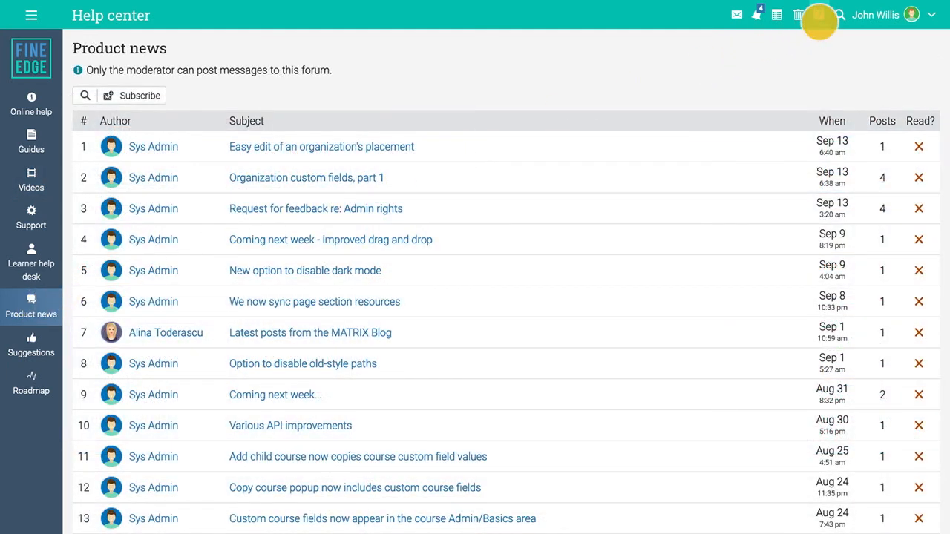
{"action": "left_click", "coordinate": [818, 15]}
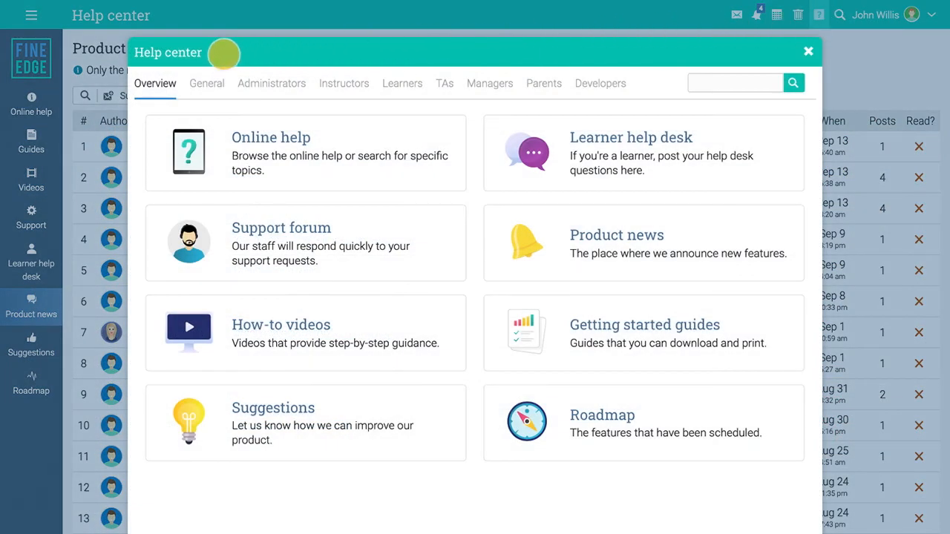